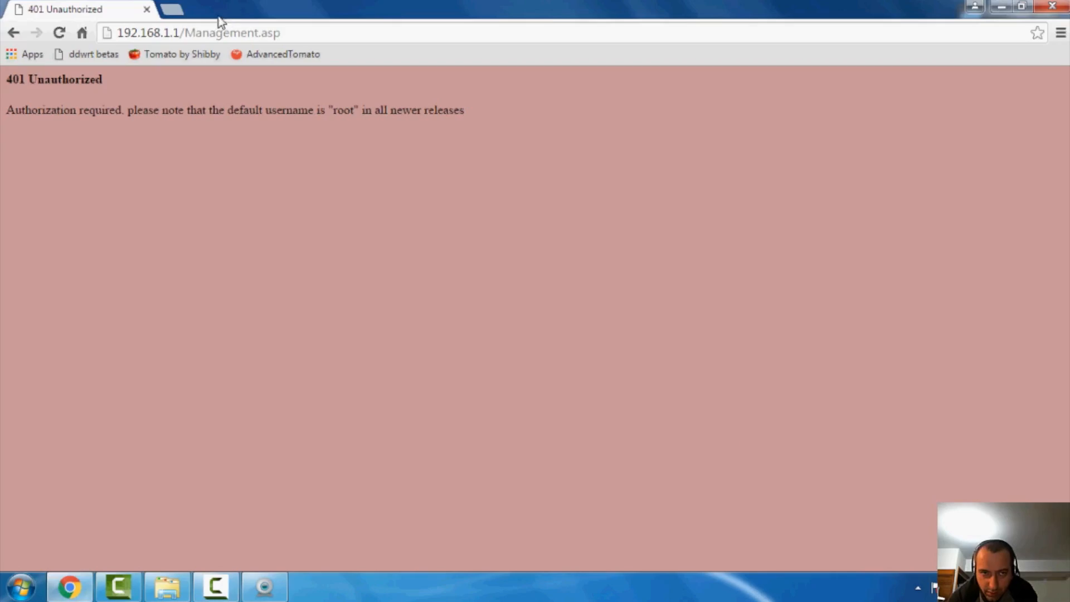
- Load 192.168.1.1 and submit a new router username and password via Change Password
double_click(232, 32)
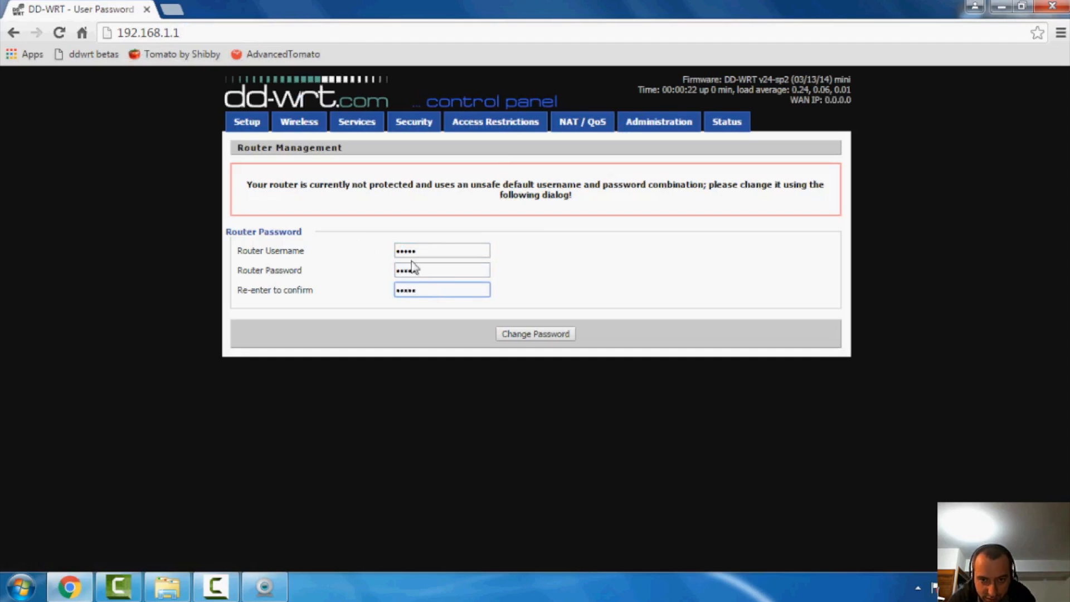
left_click(535, 334)
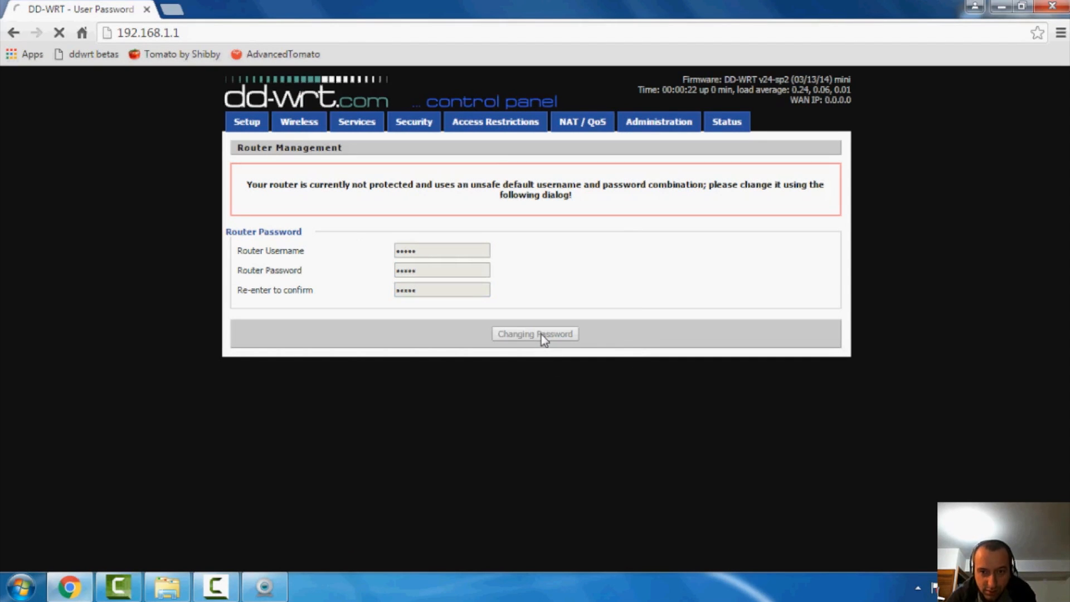
left_click(535, 334)
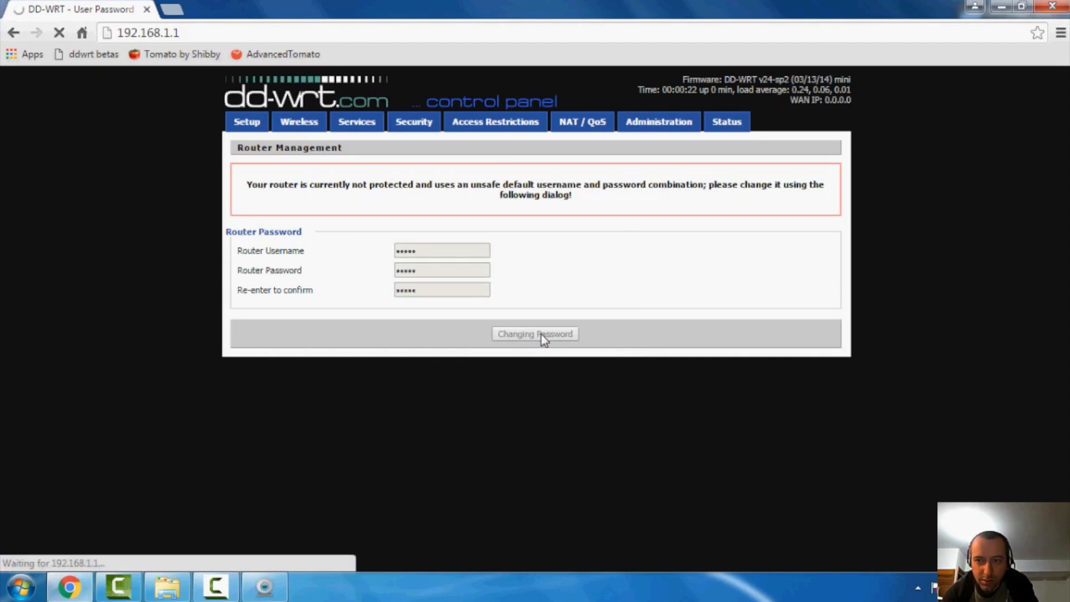
left_click(535, 334)
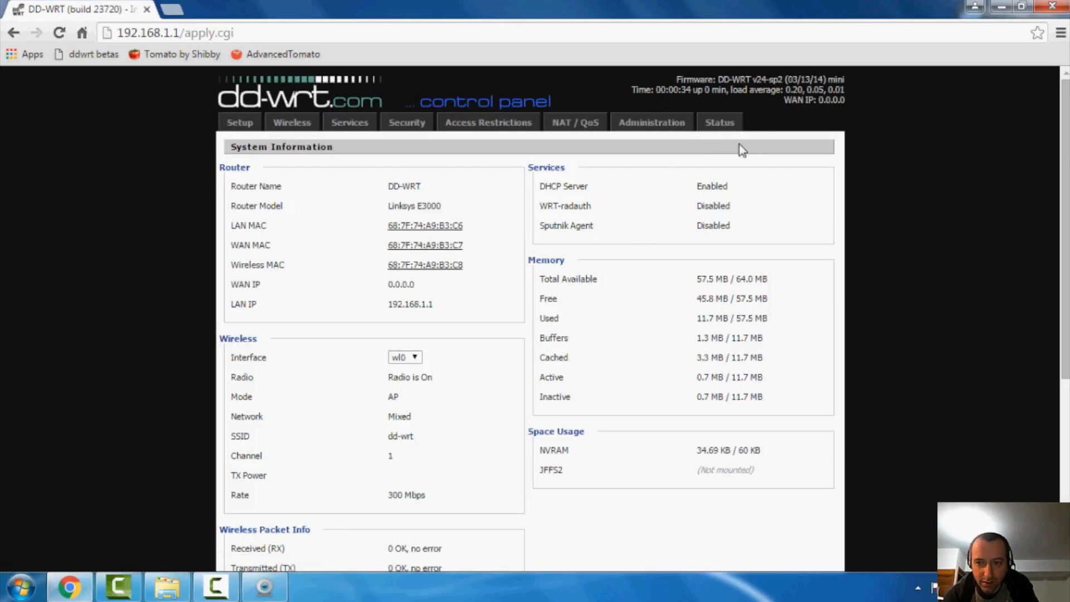
mouse_move(609, 232)
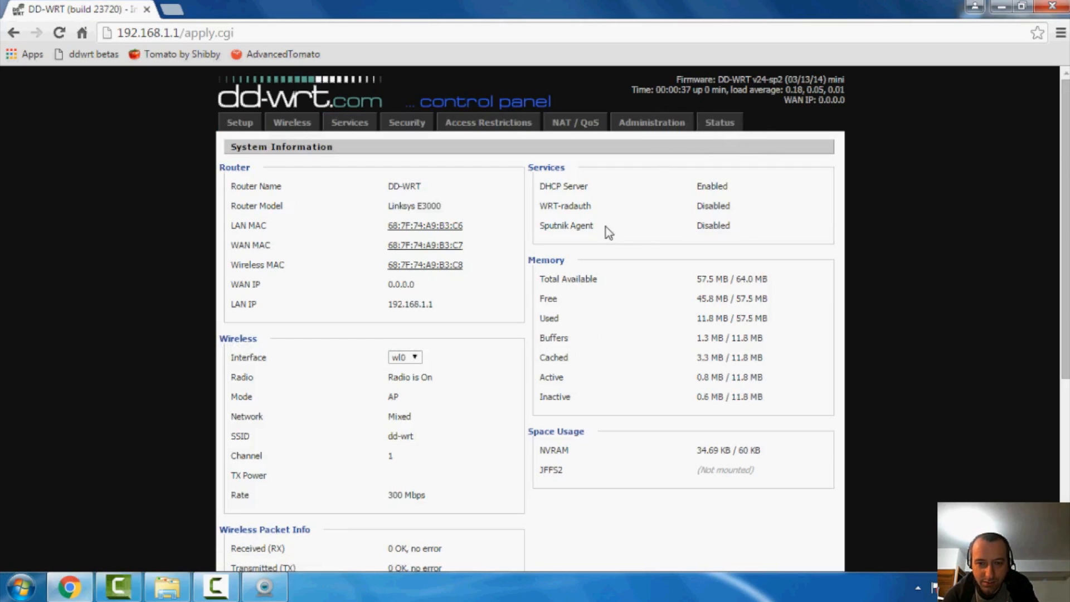
mouse_move(715, 146)
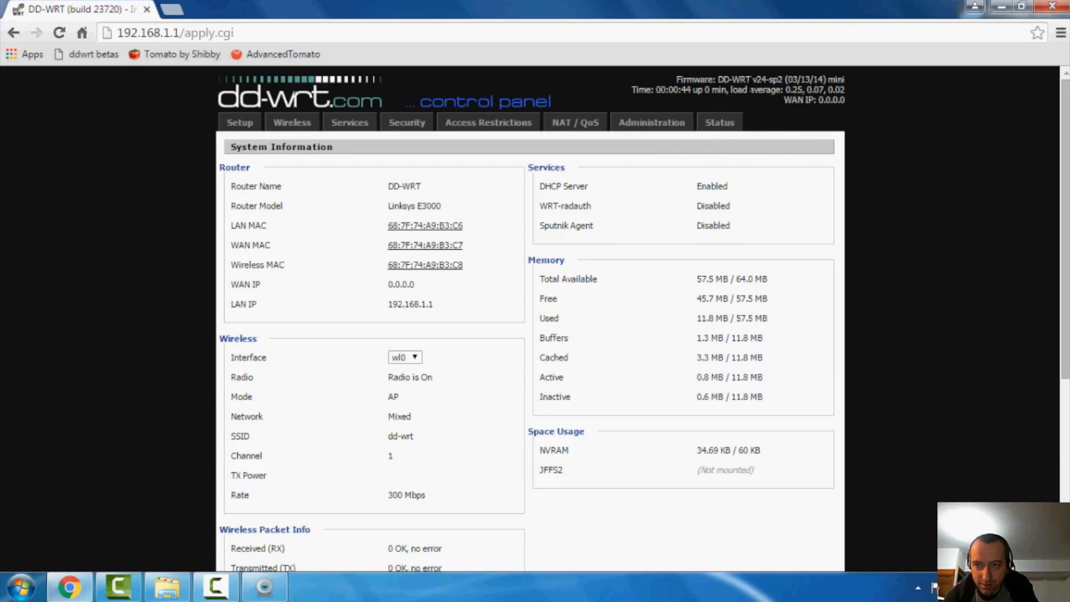
mouse_move(865, 123)
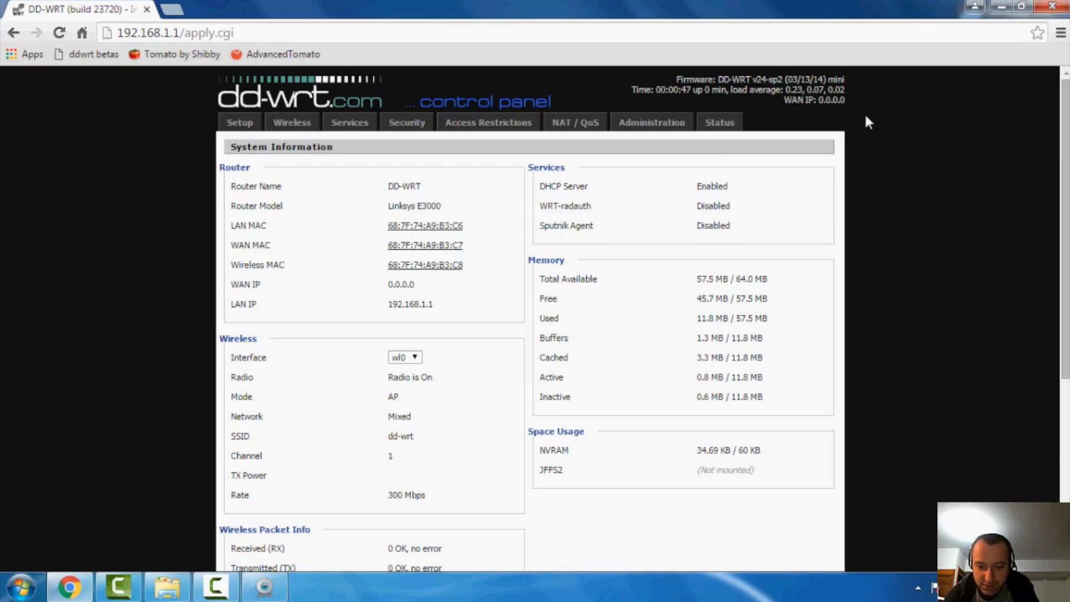
mouse_move(823, 126)
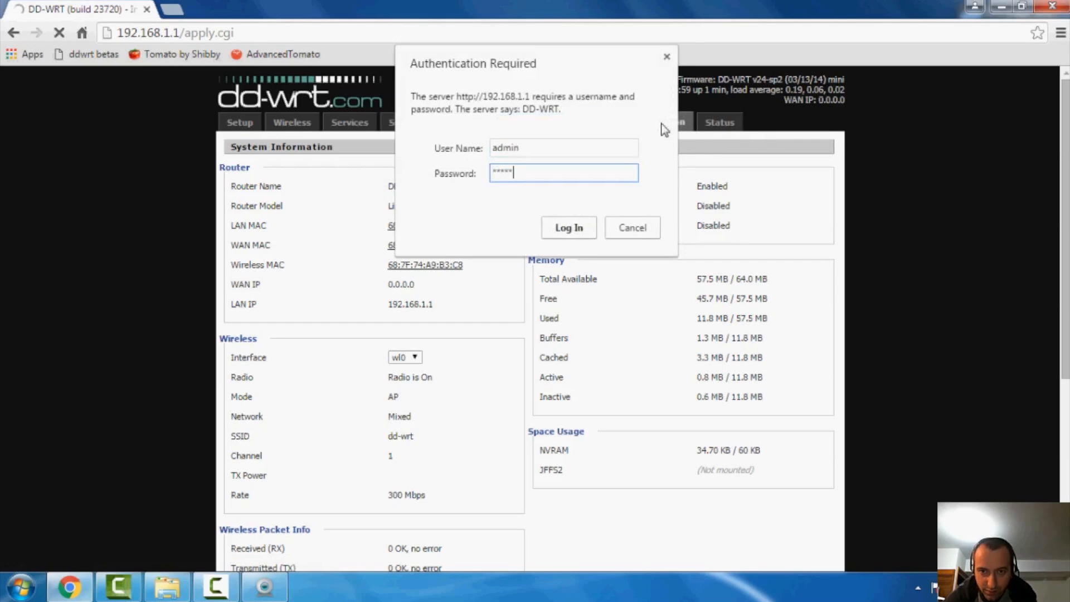
- Log in with the new credentials, decline saving the password, and reach Firmware Upgrade
left_click(568, 228)
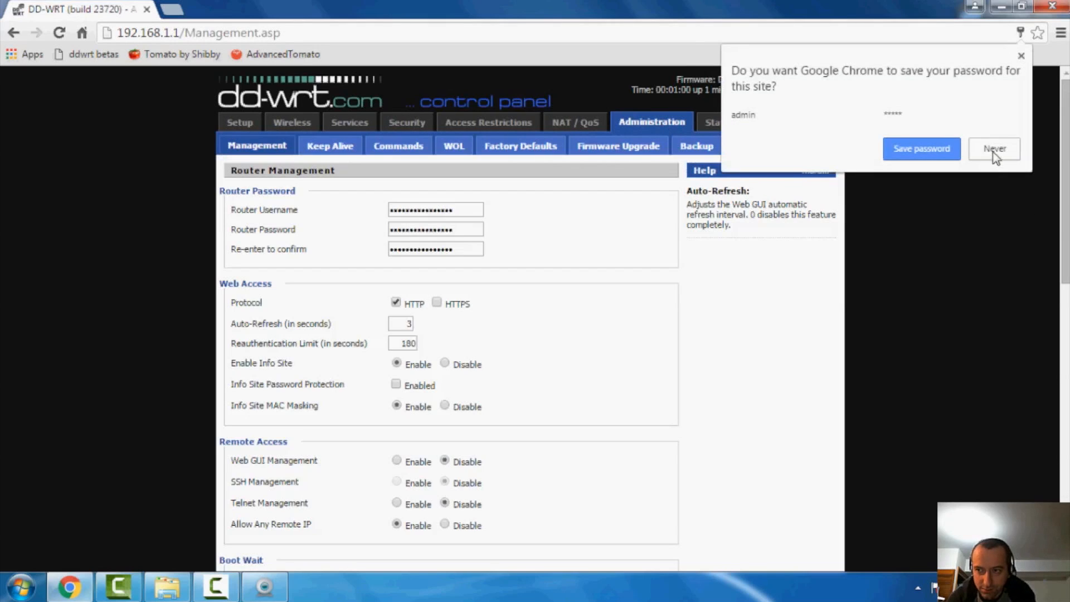
left_click(995, 149)
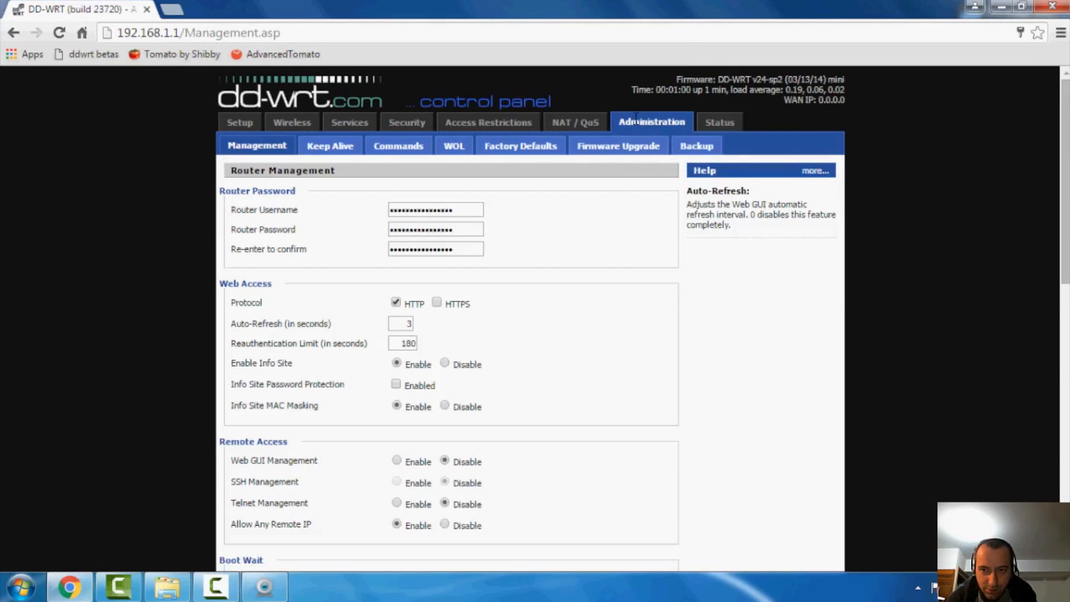
left_click(617, 145)
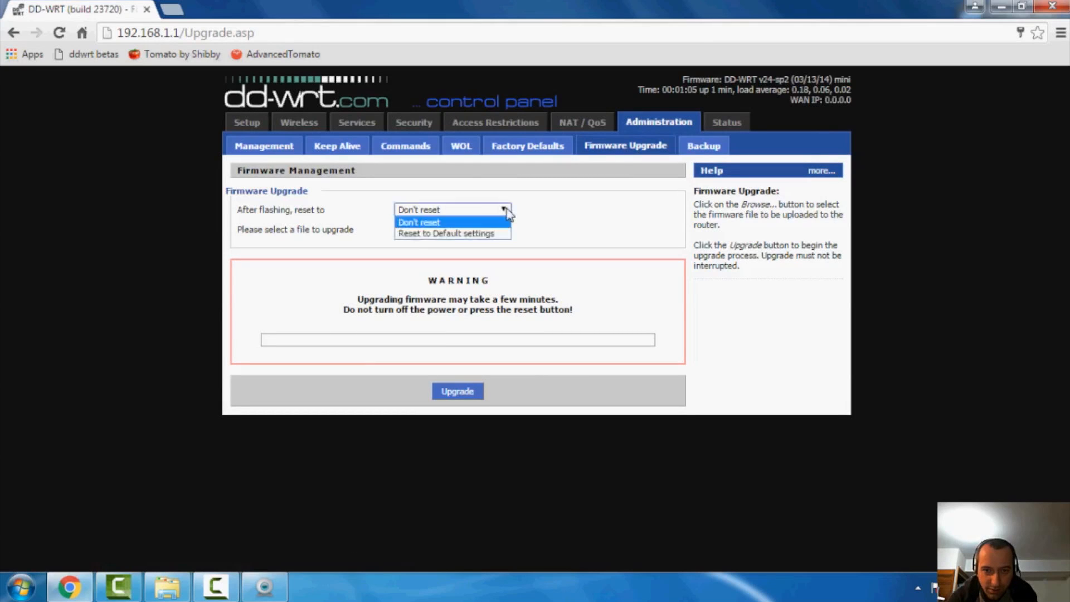
- Set reset to default settings after flashing and attach the DD-WRT big-nv60k .bin image
left_click(439, 233)
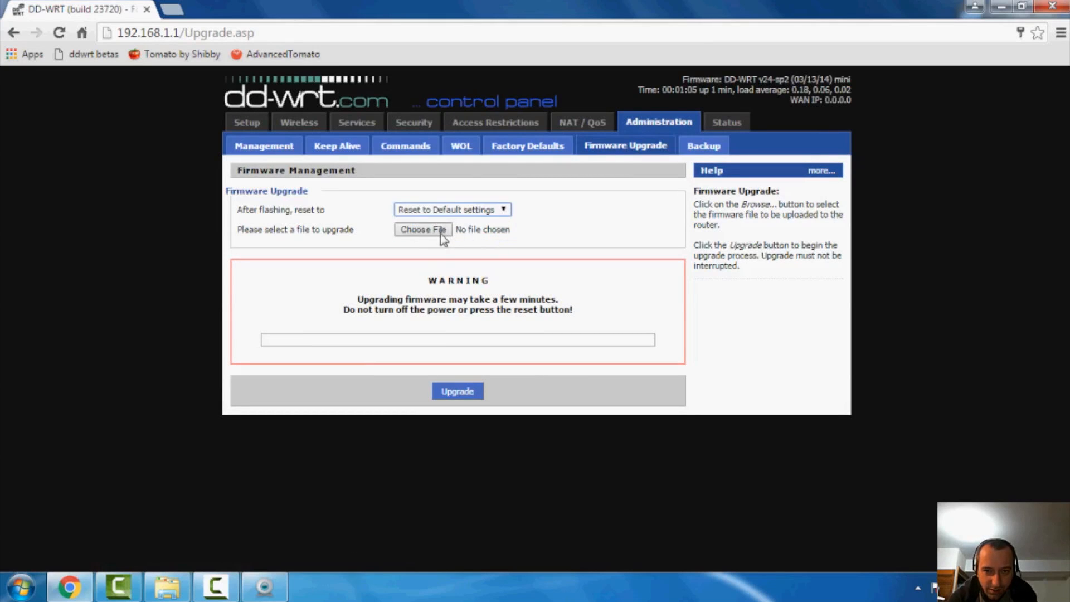
left_click(424, 230)
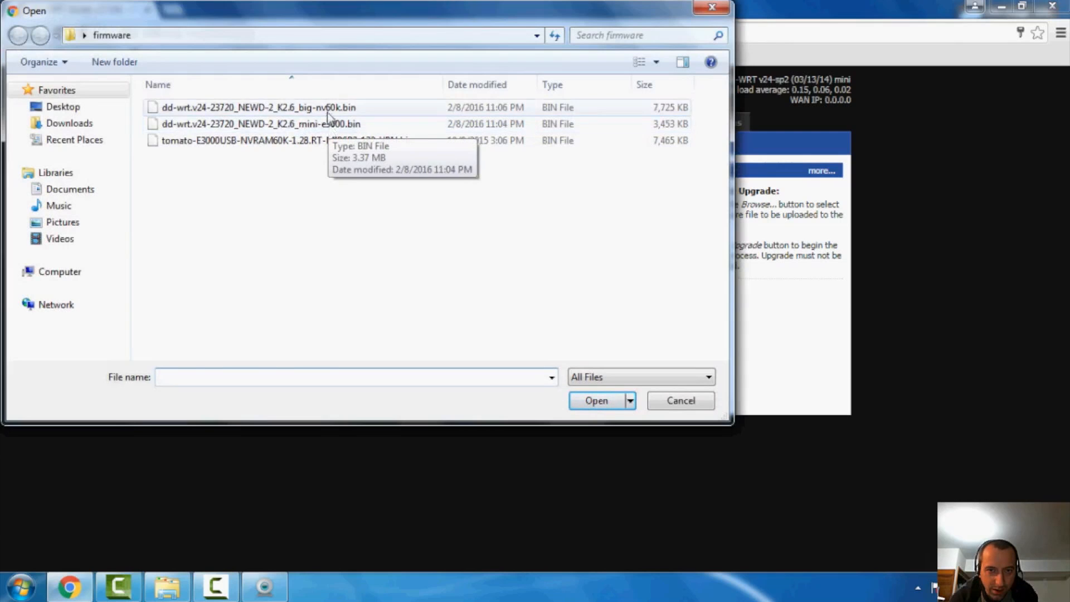
left_click(255, 107)
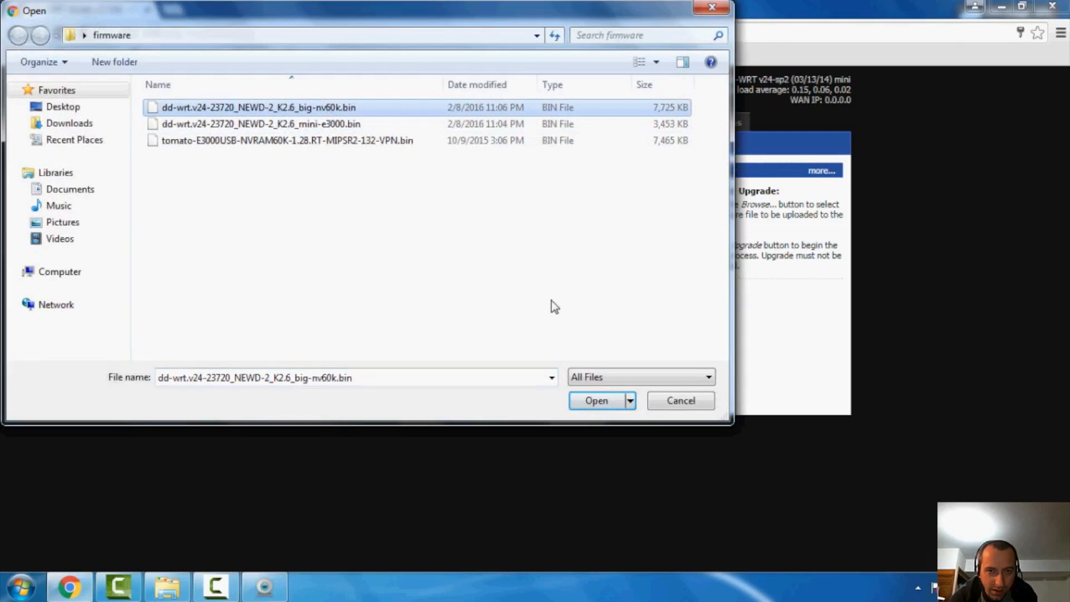
mouse_move(599, 408)
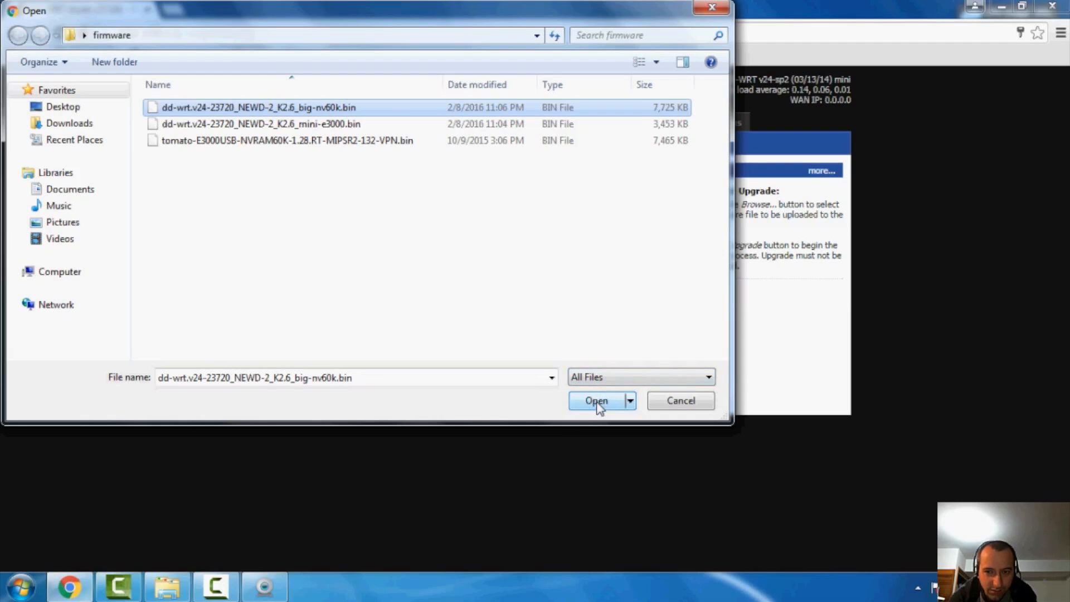
left_click(596, 400)
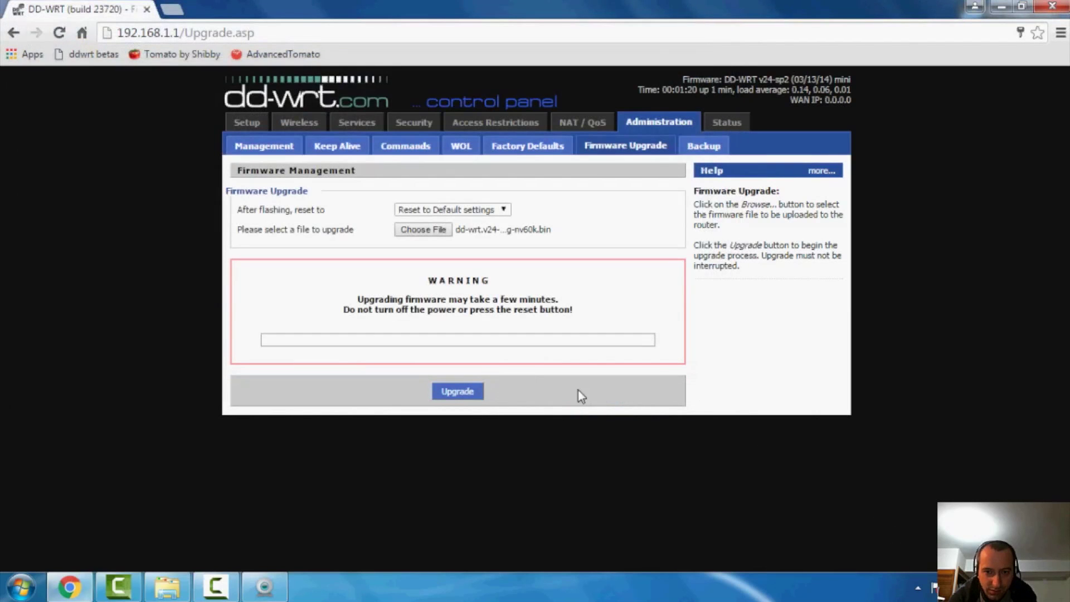
- Flash the big-nv60k firmware, then set new credentials after the reboot to reach System Information
left_click(457, 391)
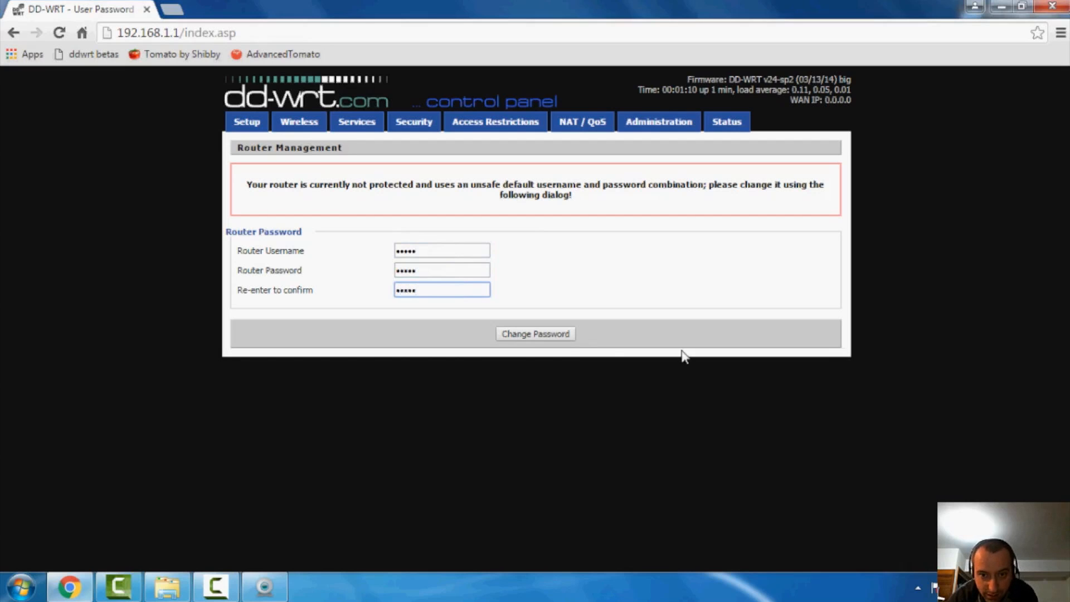
left_click(535, 334)
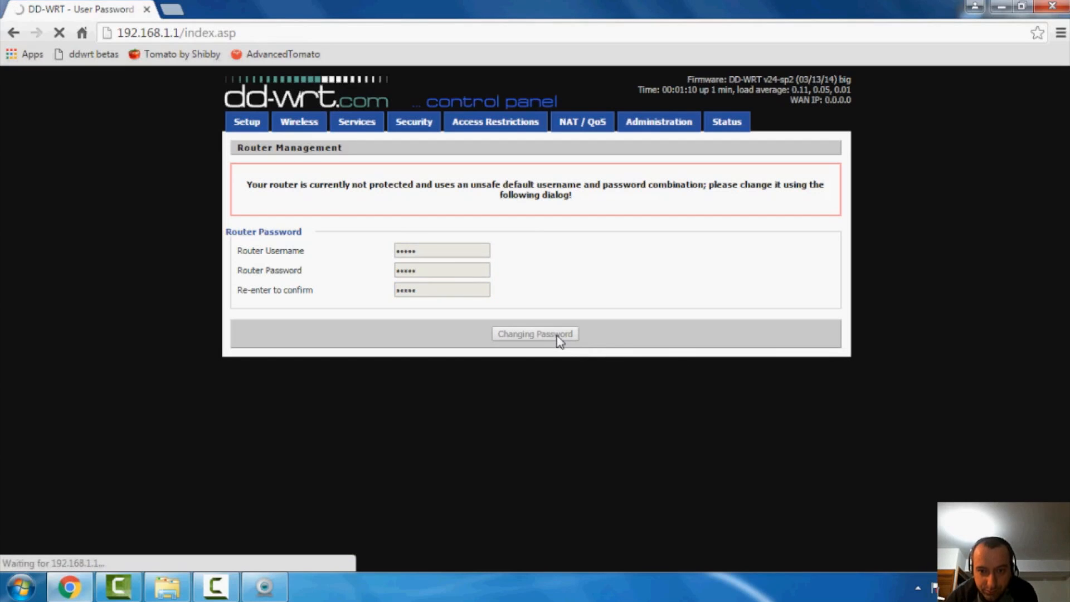
left_click(535, 335)
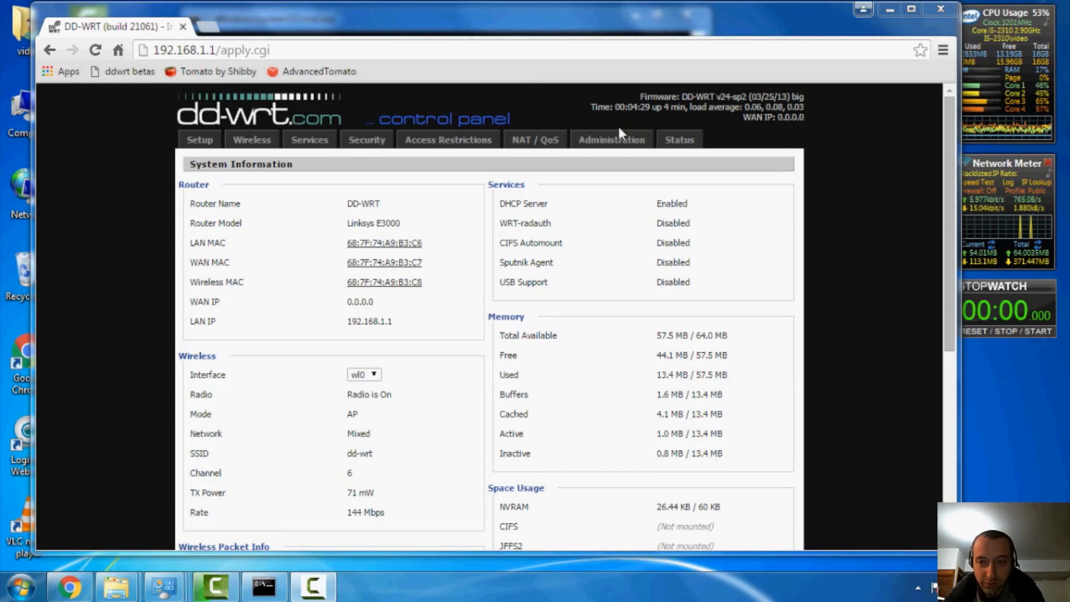
- On Administration > Firmware Upgrade, set 'After flashing, reset to' Default settings
left_click(612, 138)
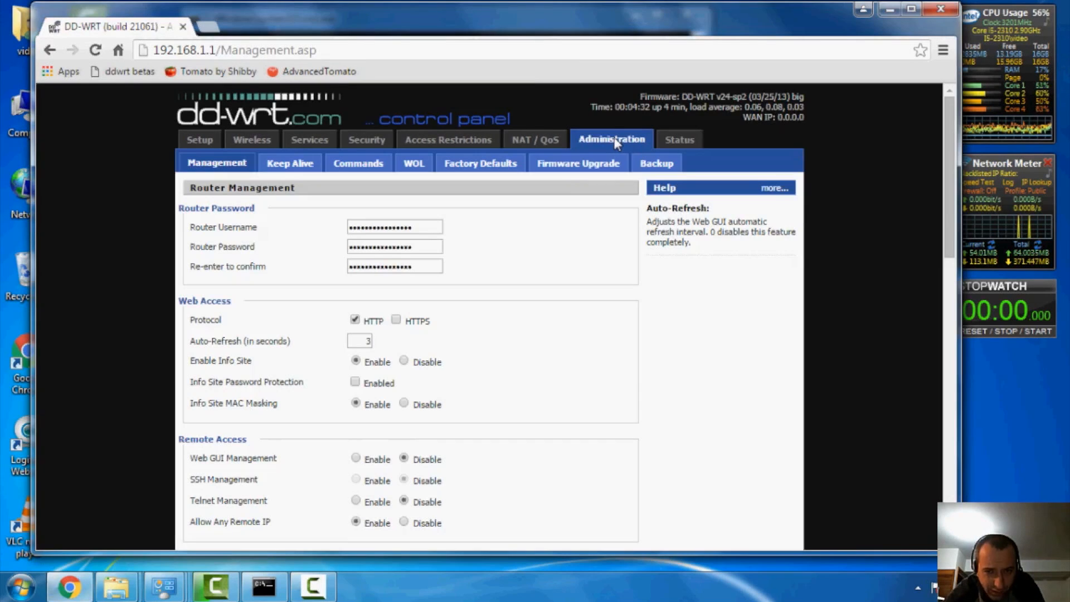
left_click(584, 163)
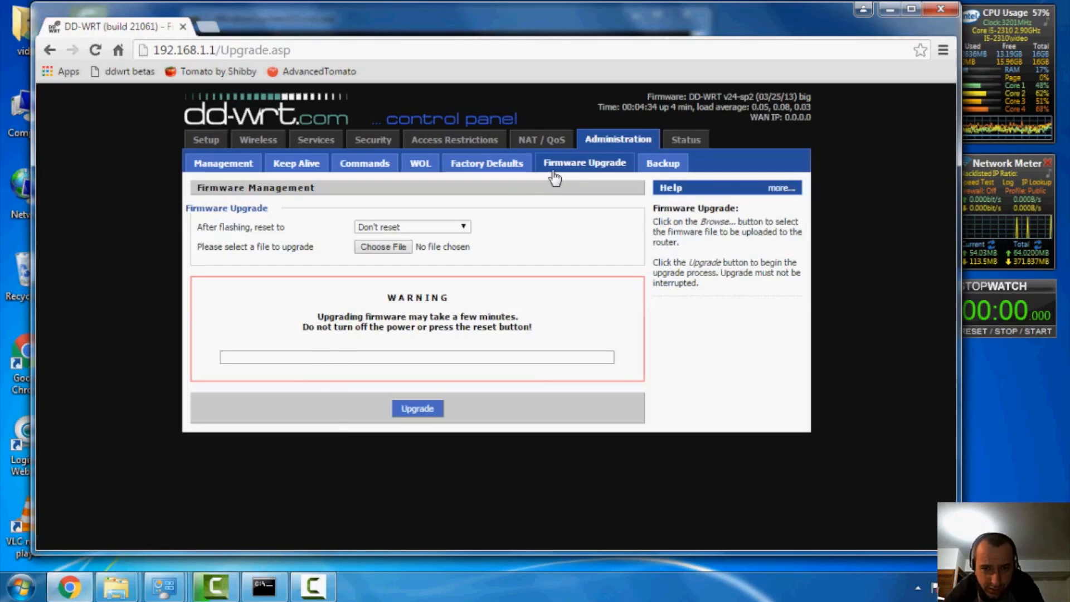
left_click(412, 227)
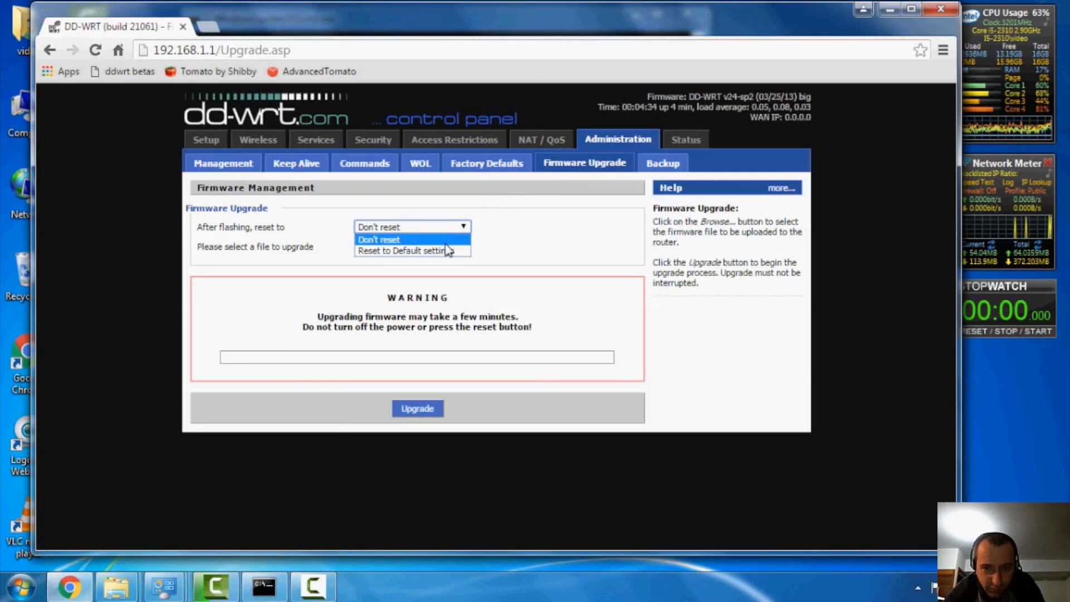
left_click(401, 251)
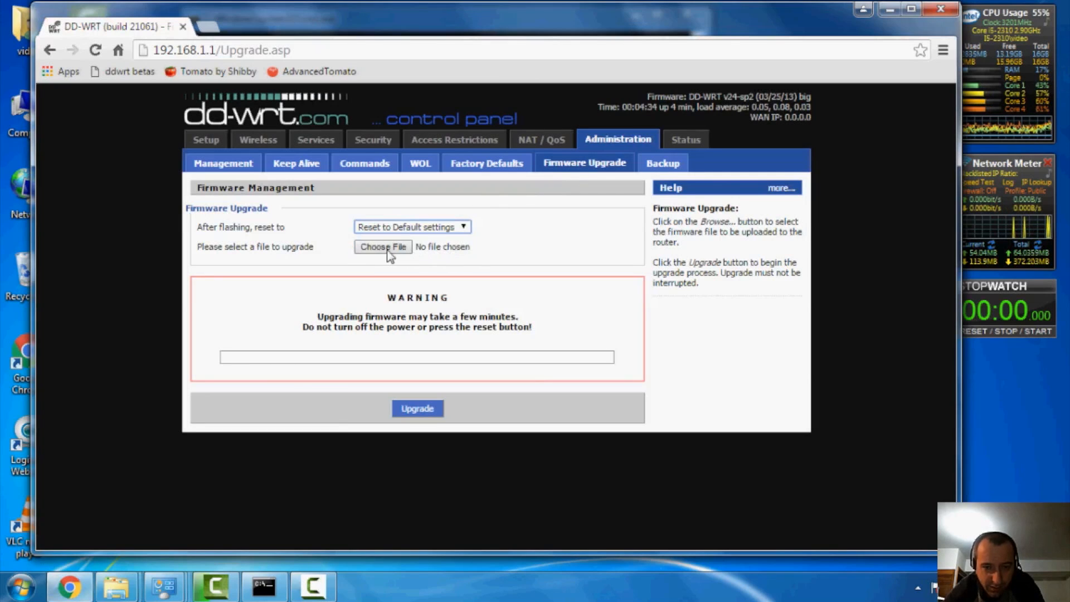
- Attach the Tomato E3000USB VPN .bin image and check the current time before flashing
left_click(384, 247)
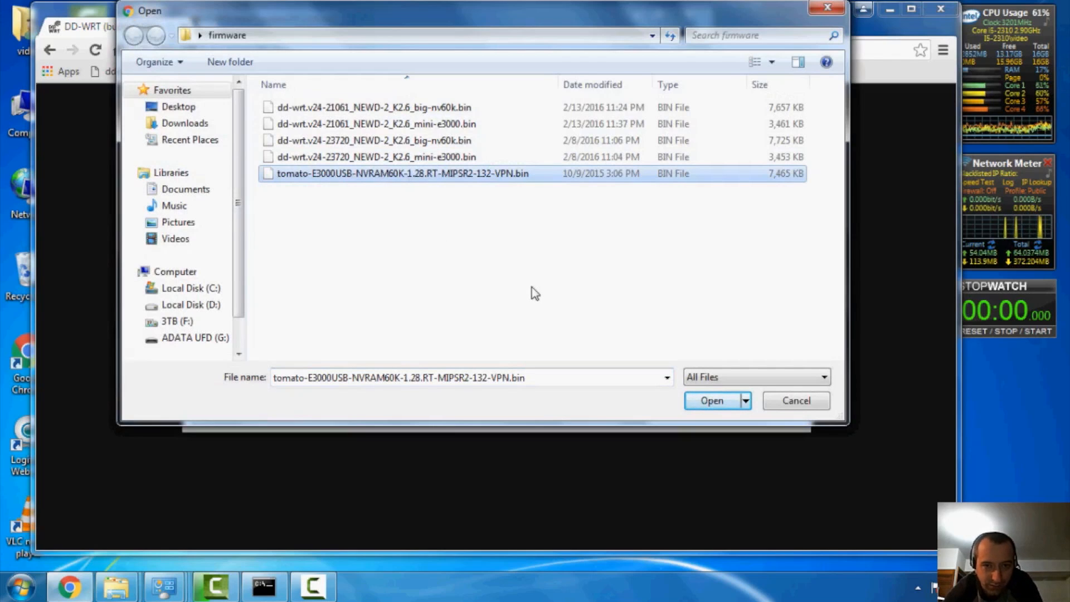
left_click(711, 401)
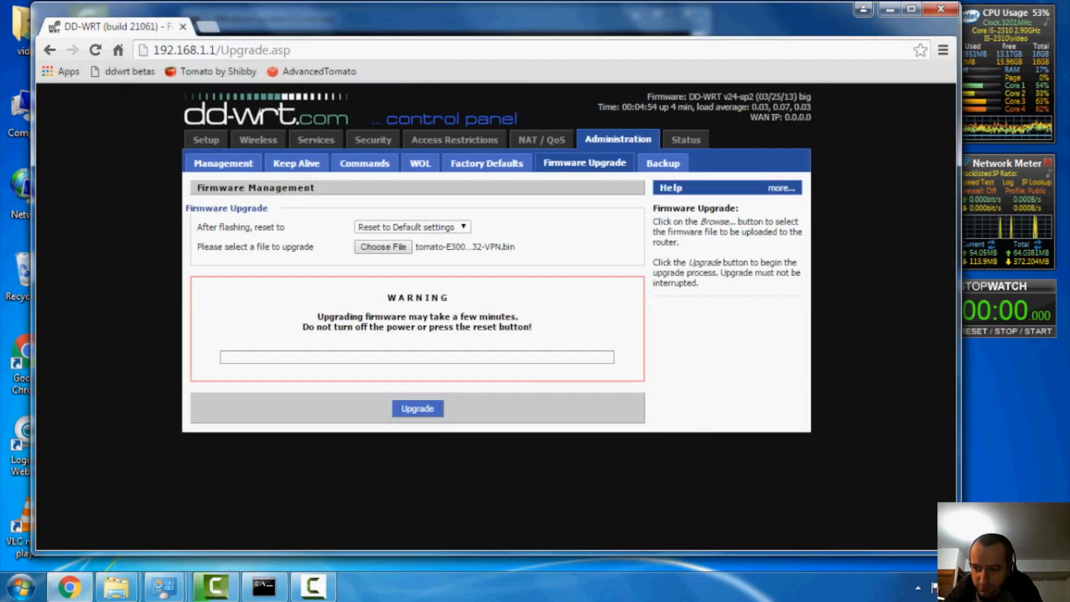
left_click(921, 586)
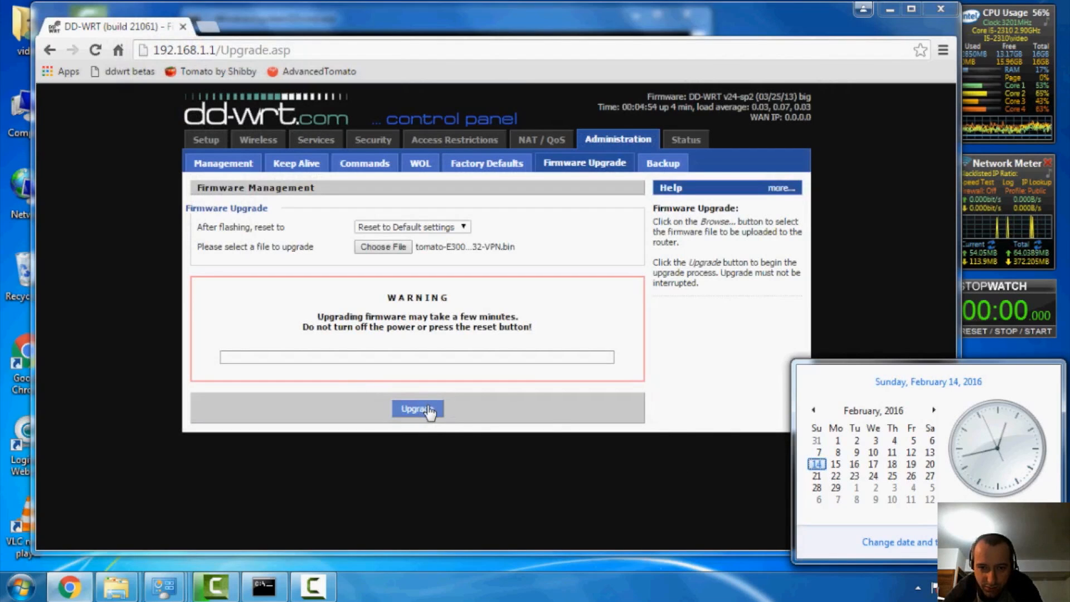
- Flash the Tomato firmware, continue after reboot, and enter admin as the TomatoUSB user name
left_click(417, 408)
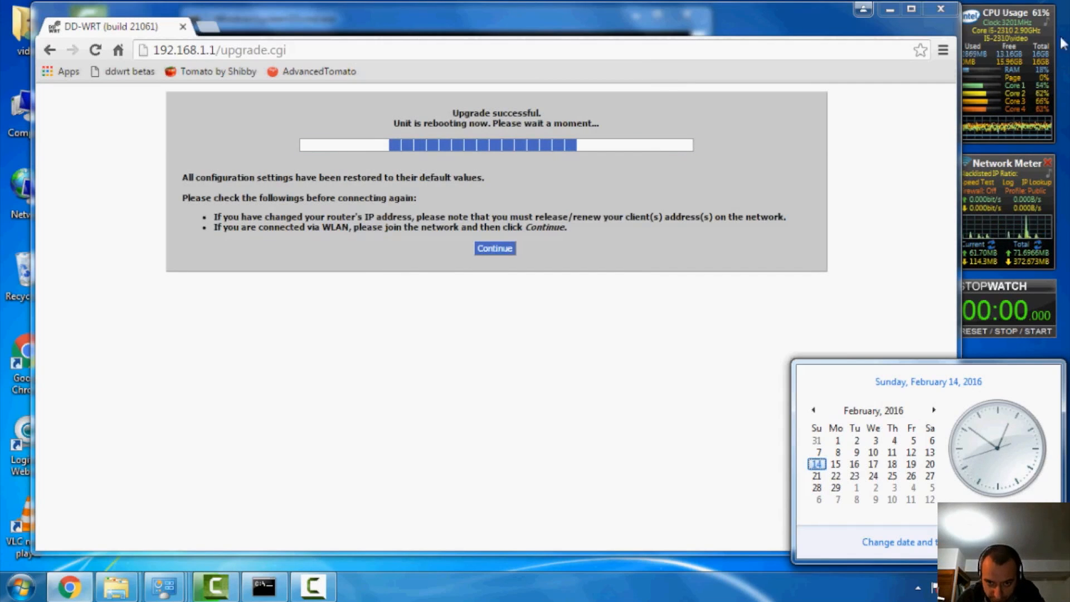
left_click(495, 247)
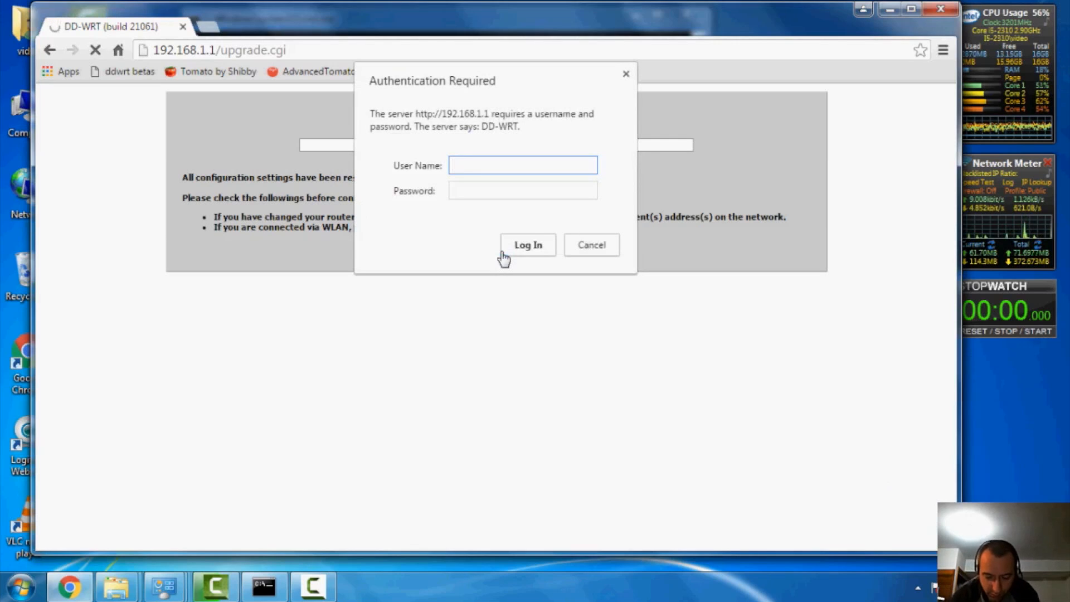
type("admin")
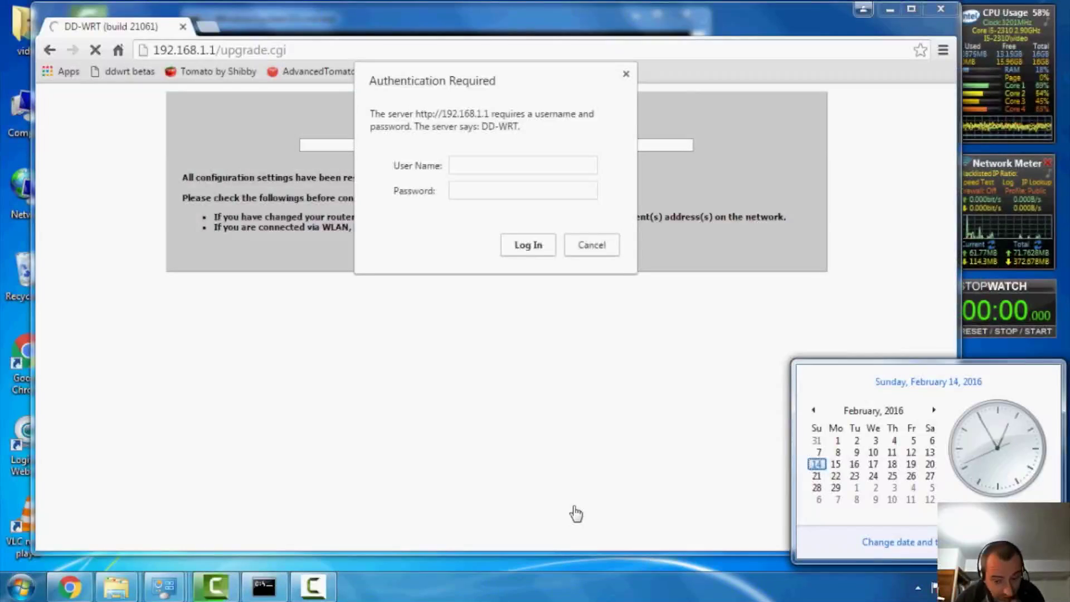
left_click(506, 165)
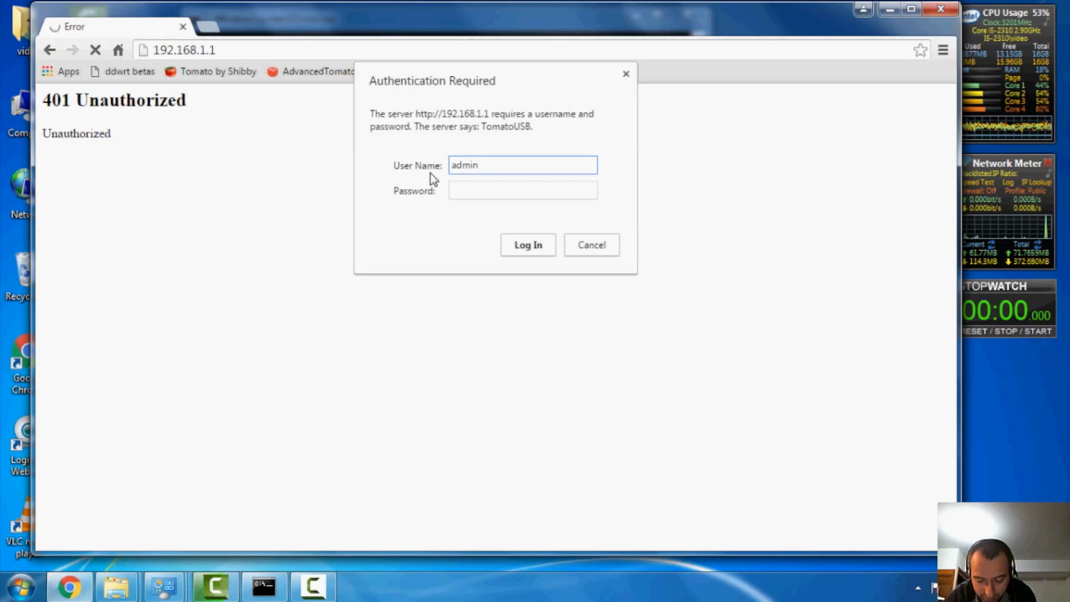
- Log in to Tomato, review Status Overview and reach Administration > Upgrade showing 1.28 MIPSR2-132 K26 USB VPN
left_click(529, 244)
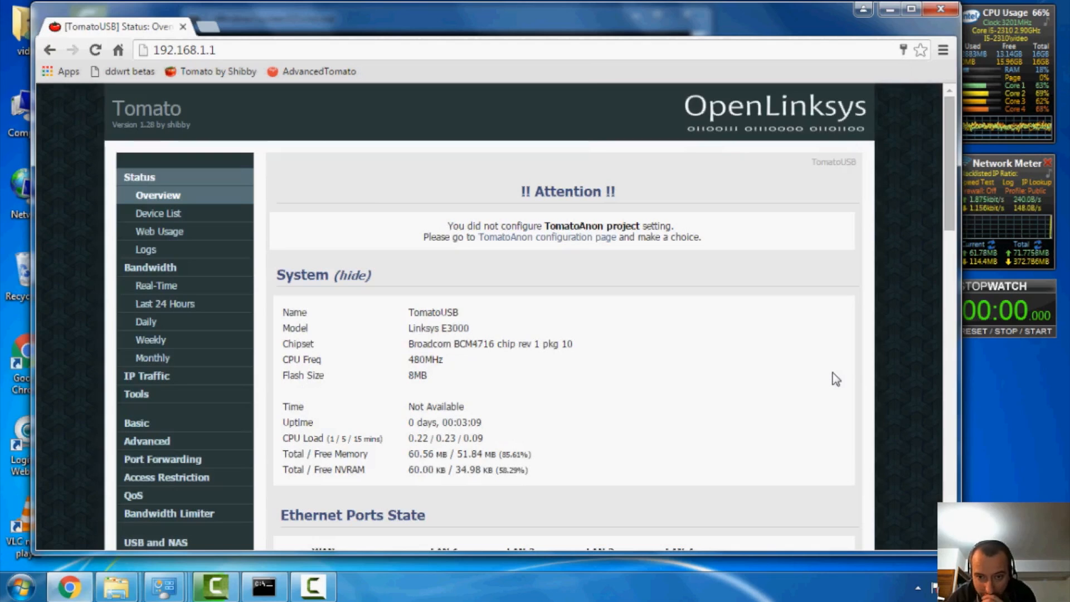
mouse_move(917, 421)
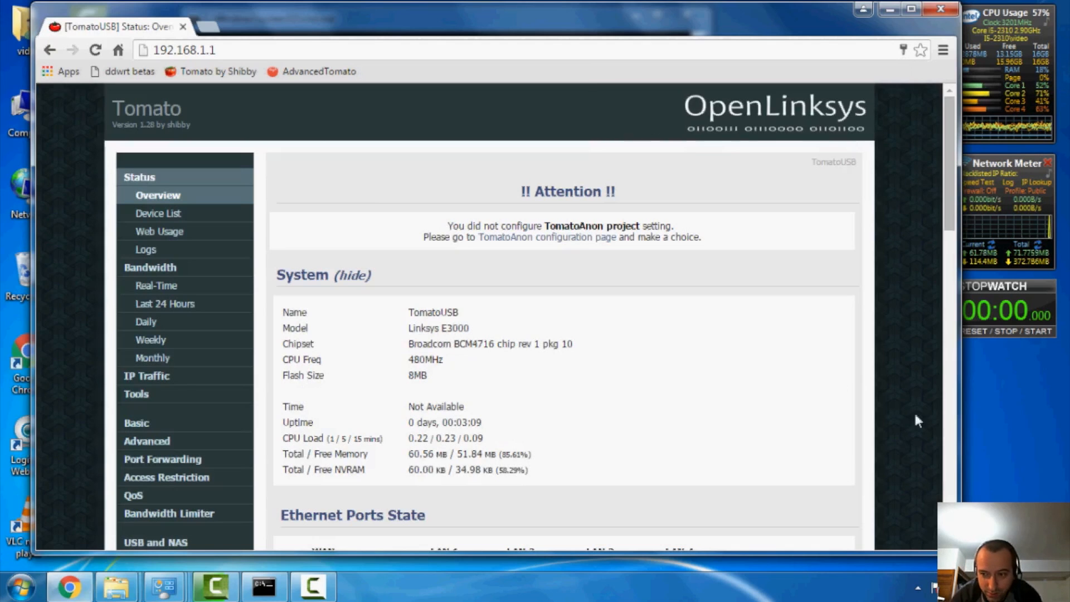
scroll("down", 3)
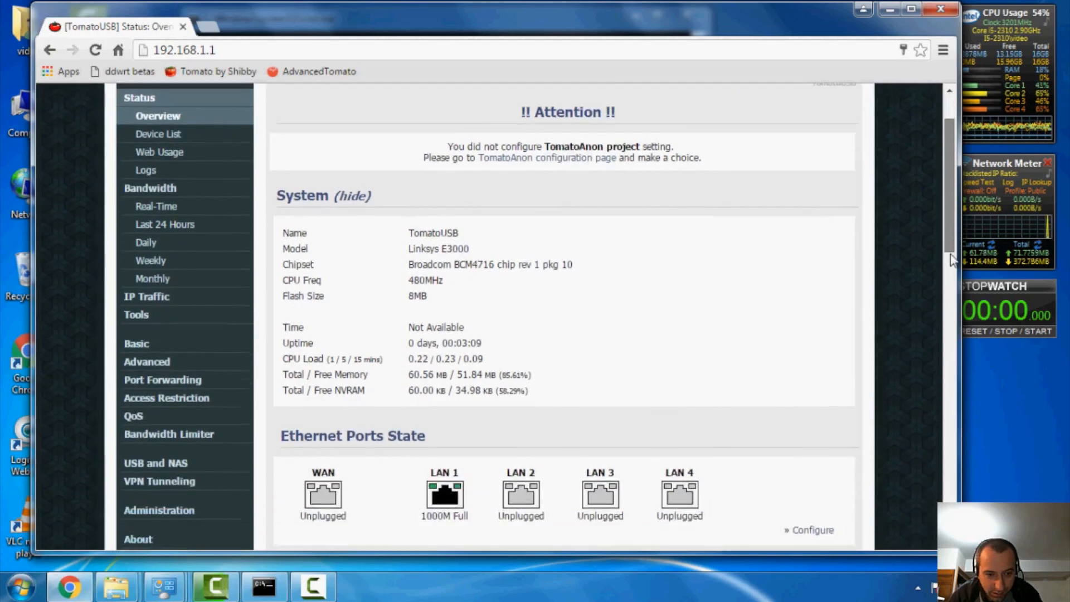
scroll("down", 3)
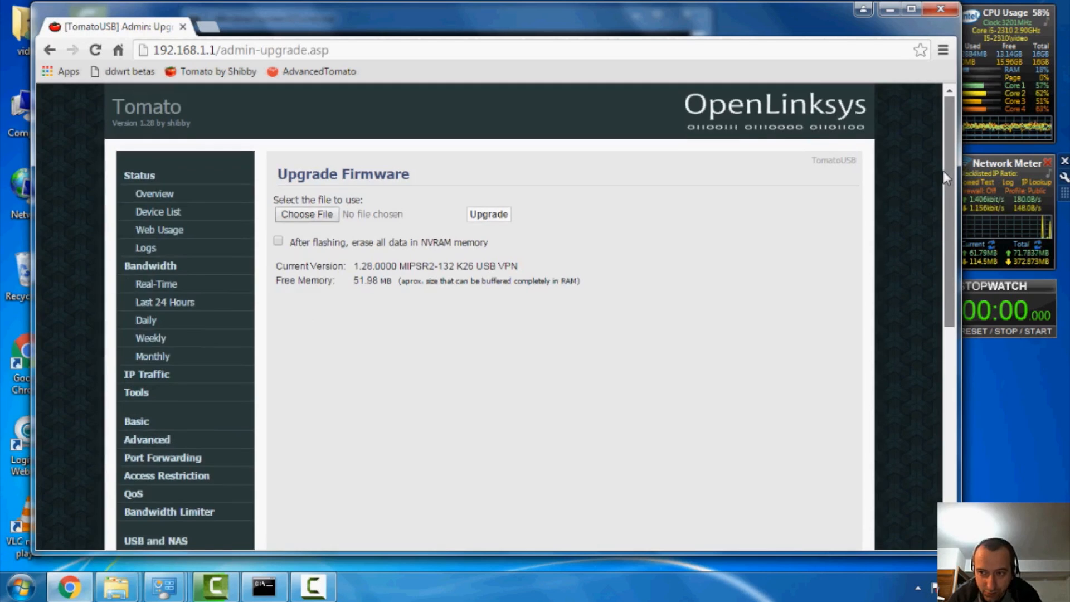
scroll("down", 3)
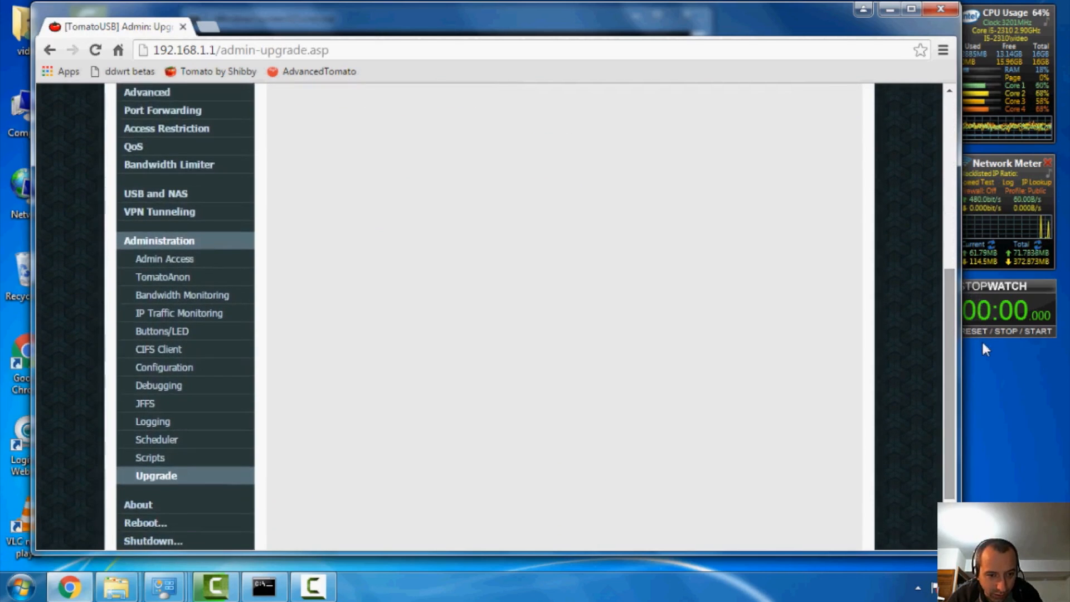
- In Administration > Configuration, erase all NVRAM data (thorough), confirm, and return to Status Overview
left_click(164, 368)
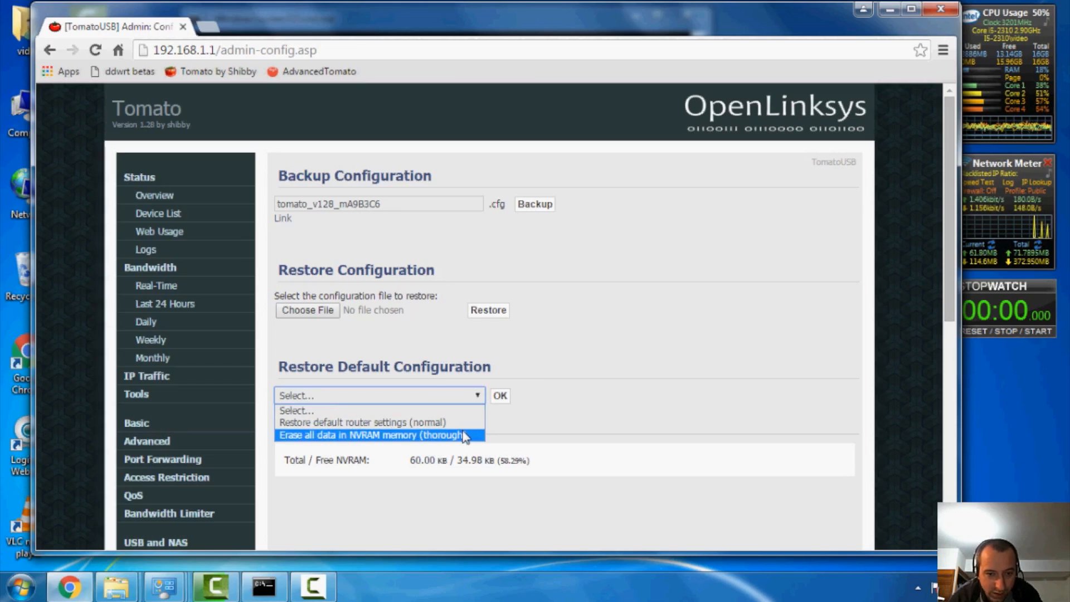
mouse_move(487, 441)
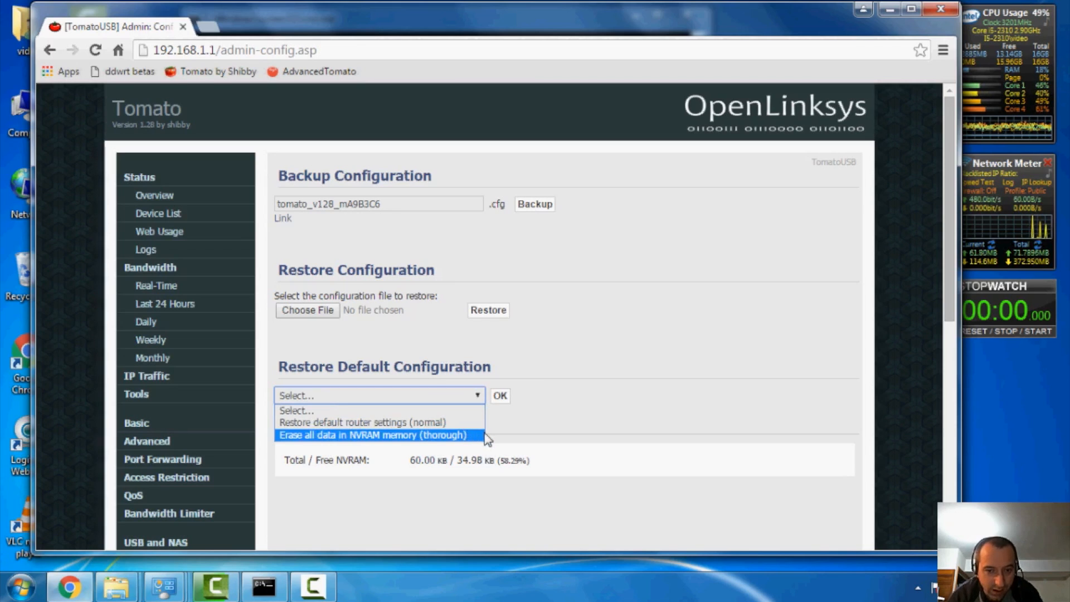
left_click(379, 434)
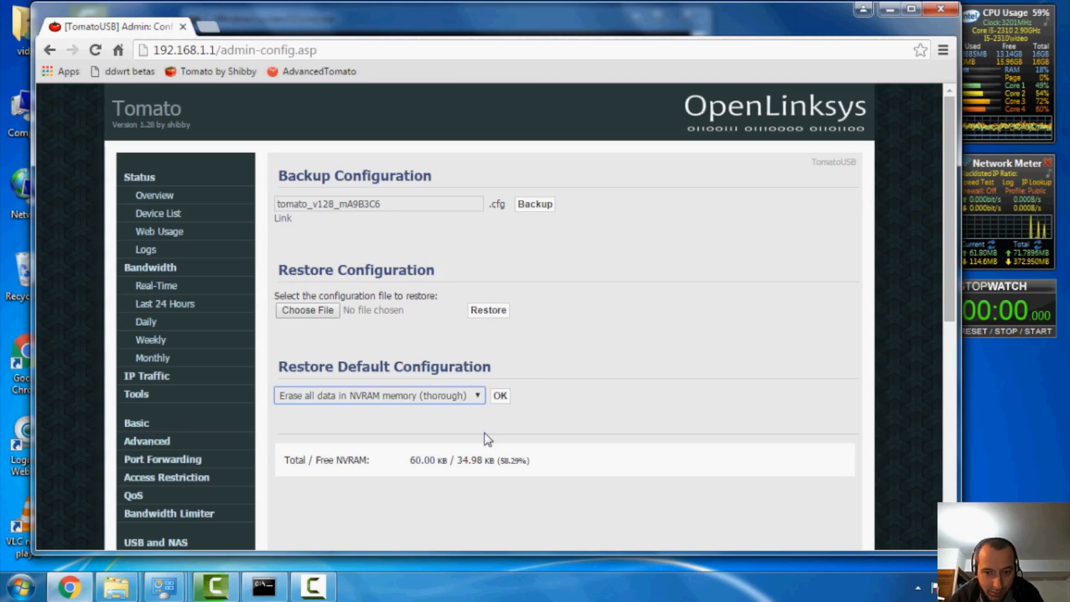
left_click(499, 396)
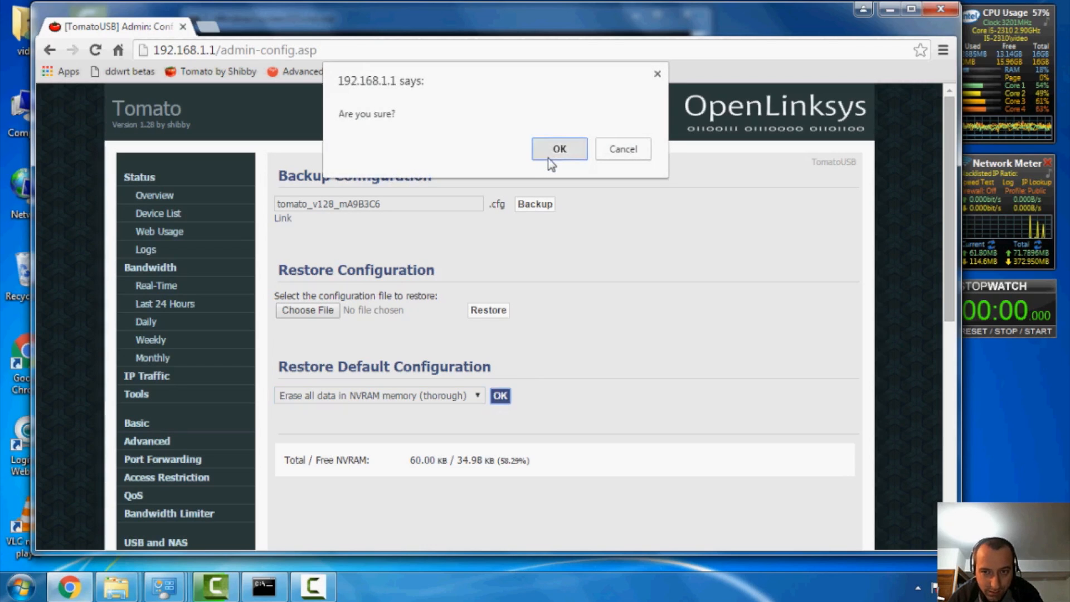
left_click(559, 149)
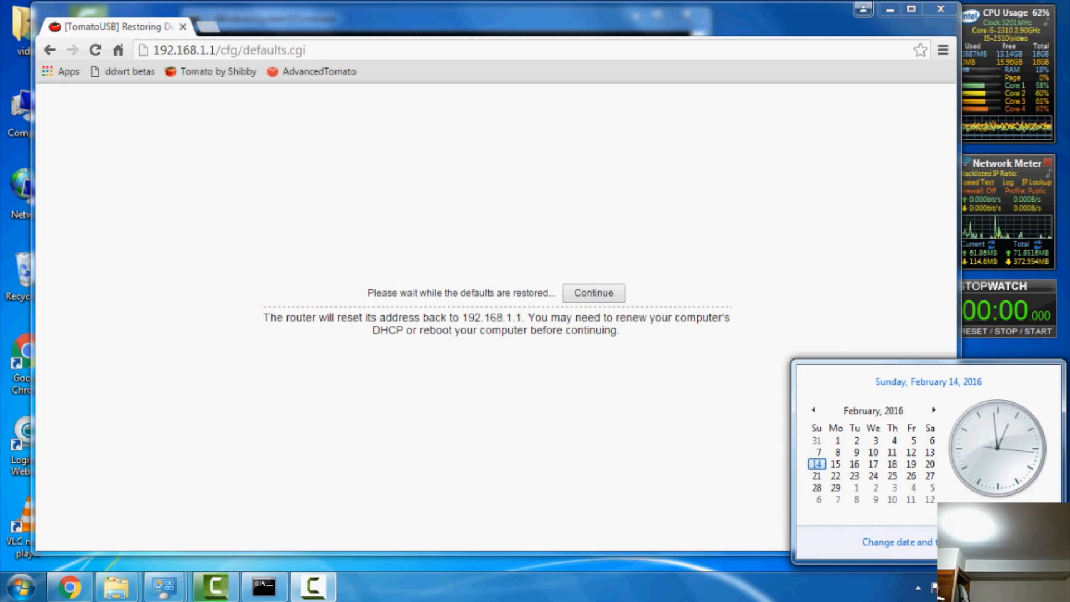
left_click(593, 292)
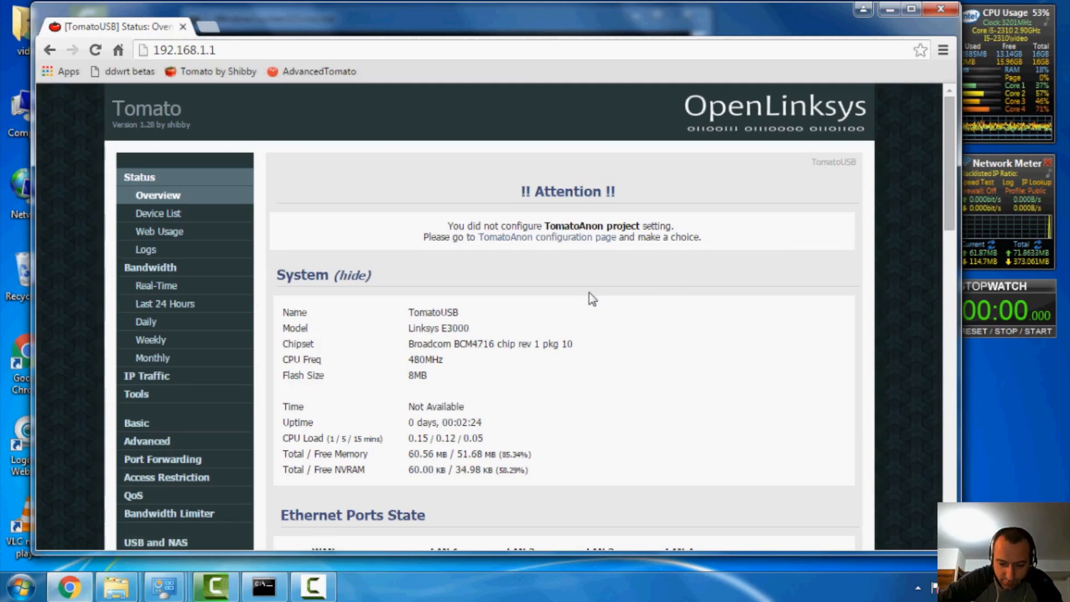